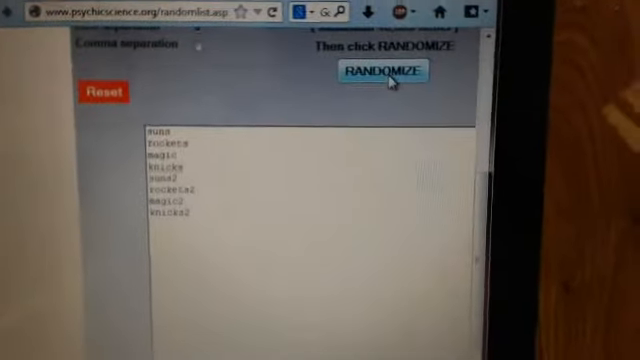
- Randomize the six team names repeatedly, producing a shuffled numbered list with a timestamp
click(376, 76)
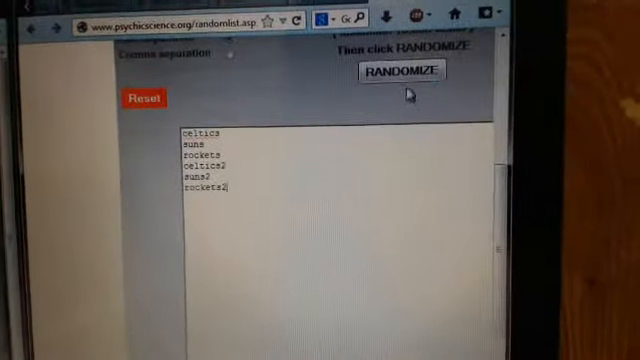
click(396, 74)
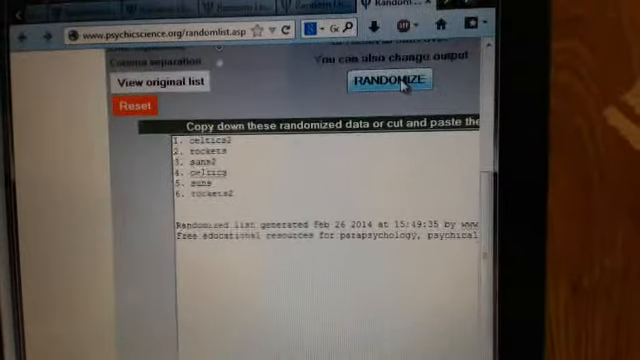
click(390, 82)
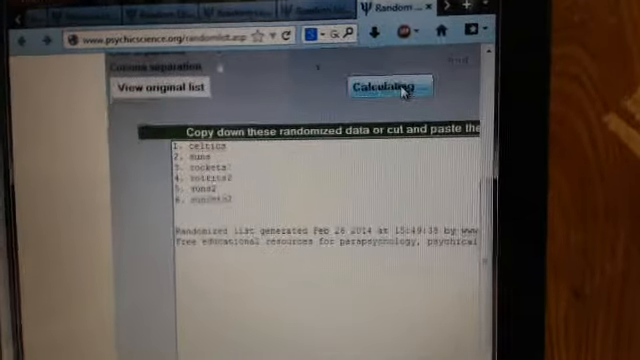
click(388, 86)
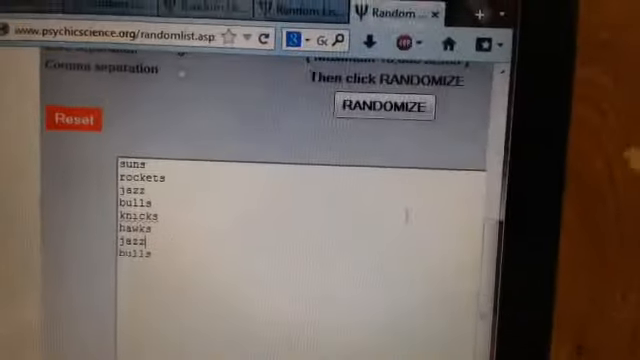
- Randomize the eight-team list three times, leaving a freshly shuffled numbered list
click(378, 108)
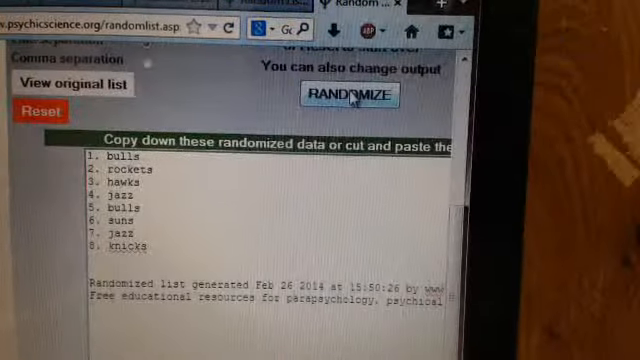
click(350, 100)
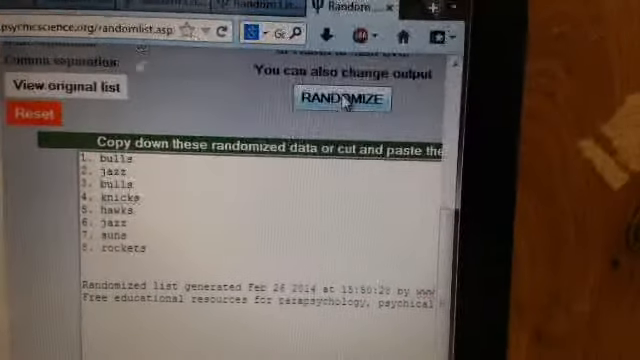
click(344, 100)
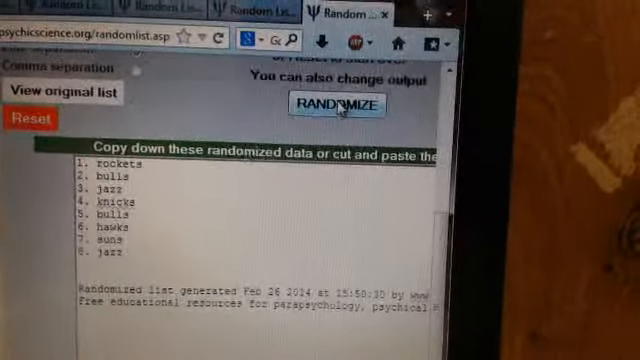